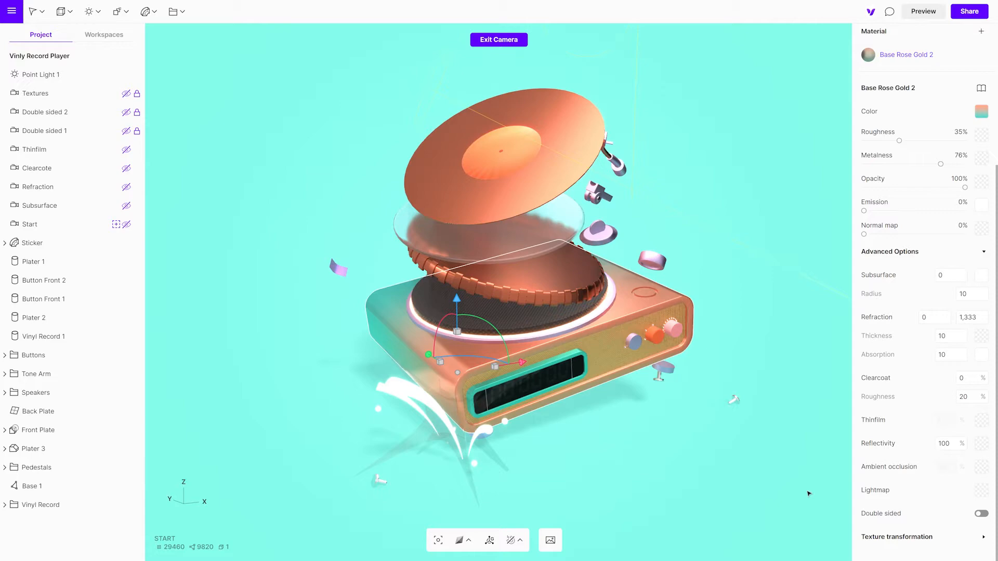
- Jump to the Subsurface camera view and select one of the front buttons
click(40, 205)
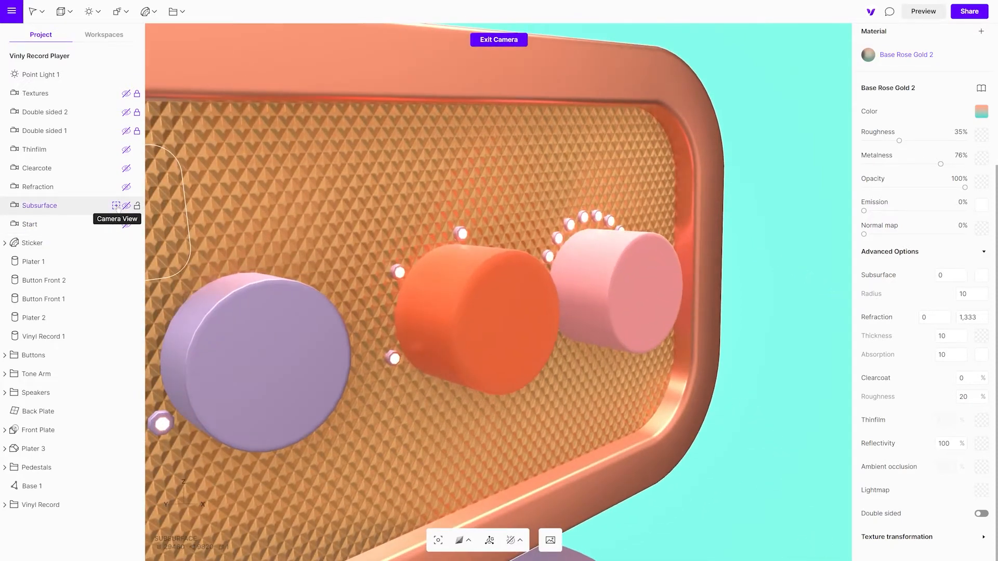
click(463, 362)
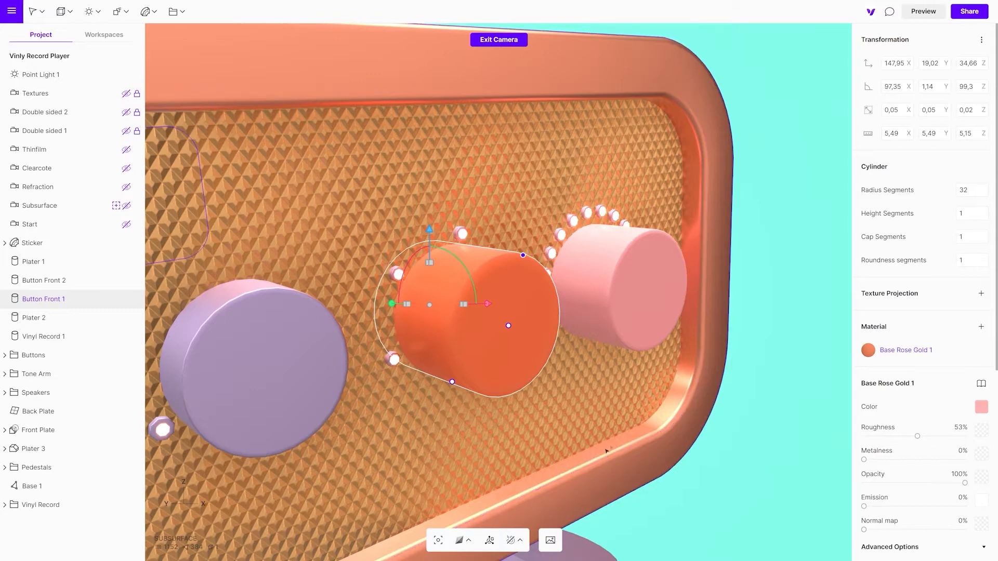
- Select Button Front 2 and set its Subsurface amount to 100
click(44, 280)
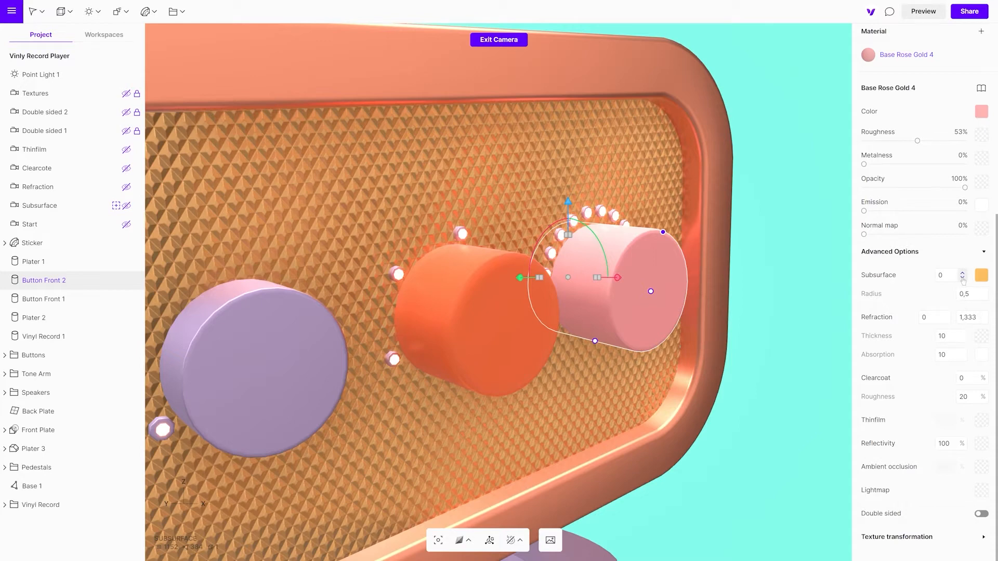
click(961, 272)
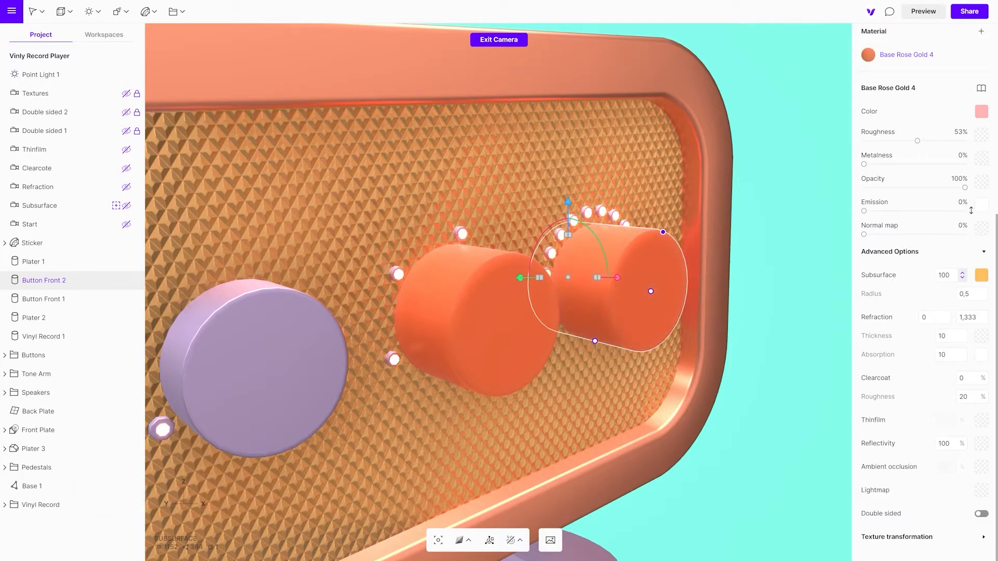
mouse_move(981, 275)
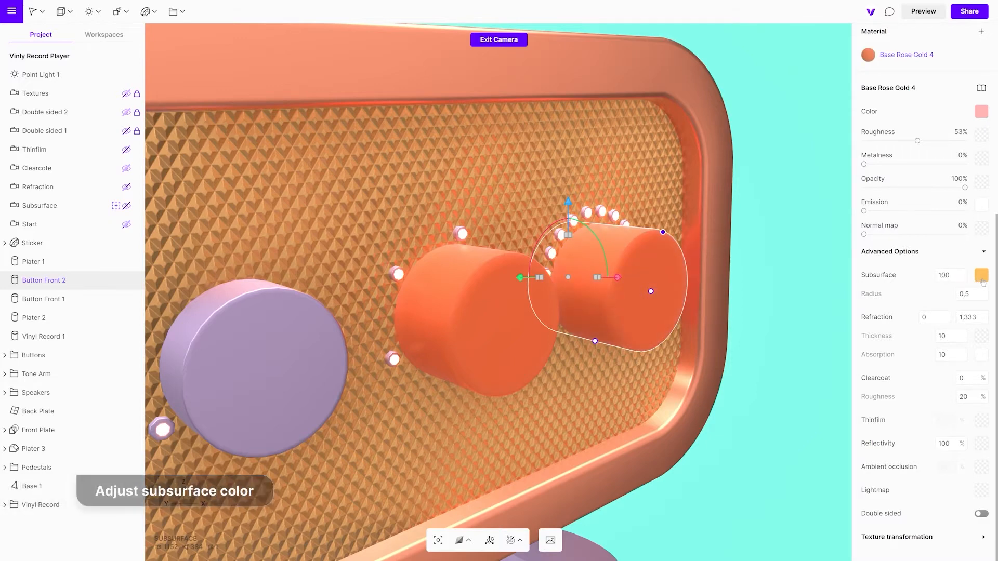
- Set the button's subsurface colour to red at a hue of about 359°
click(980, 274)
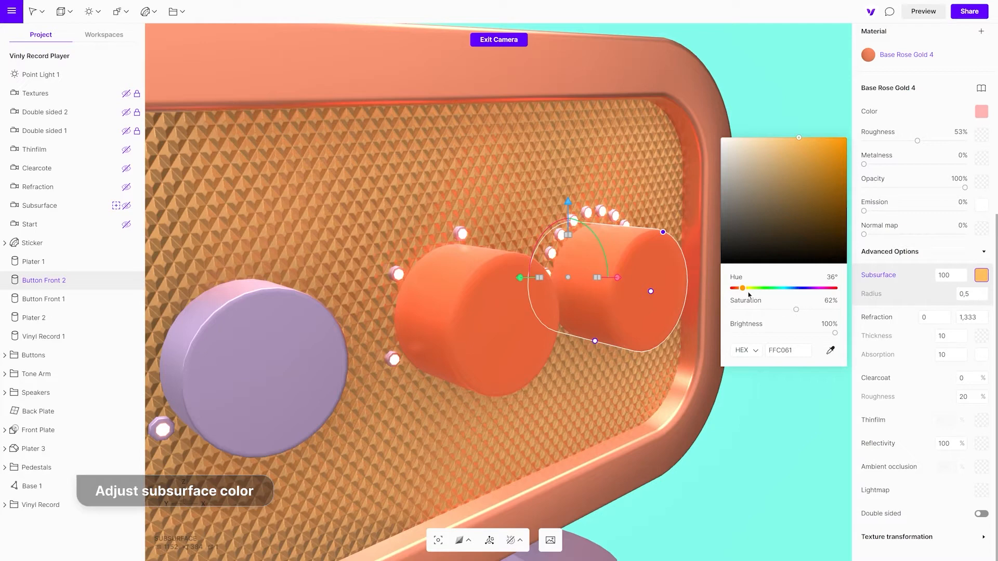
drag(743, 288, 773, 287)
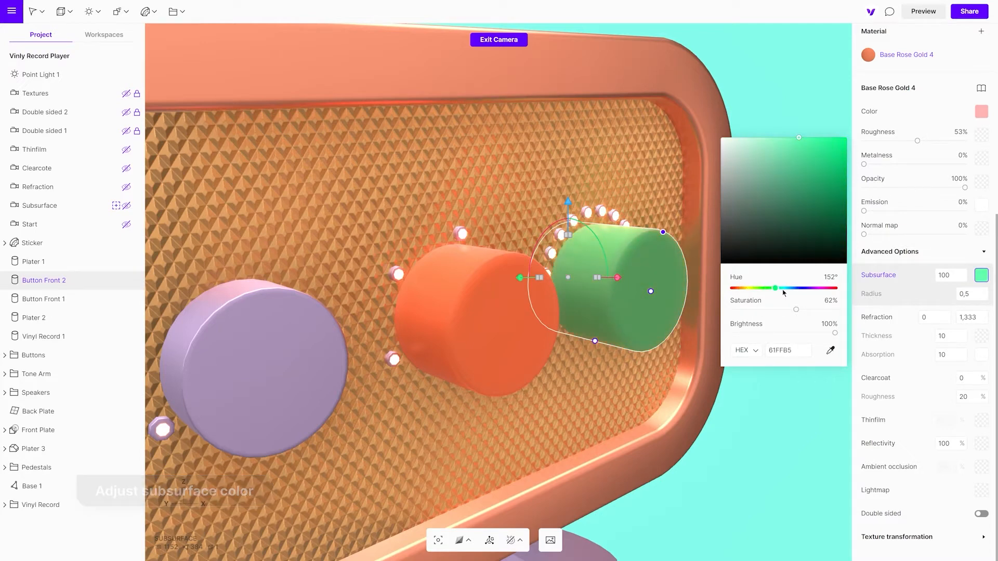
drag(774, 288, 835, 287)
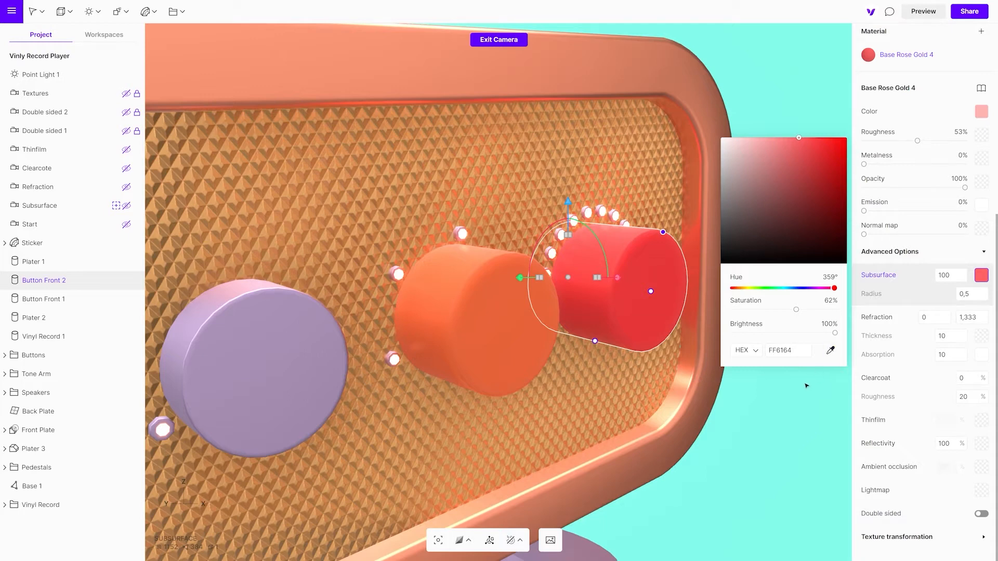
click(319, 316)
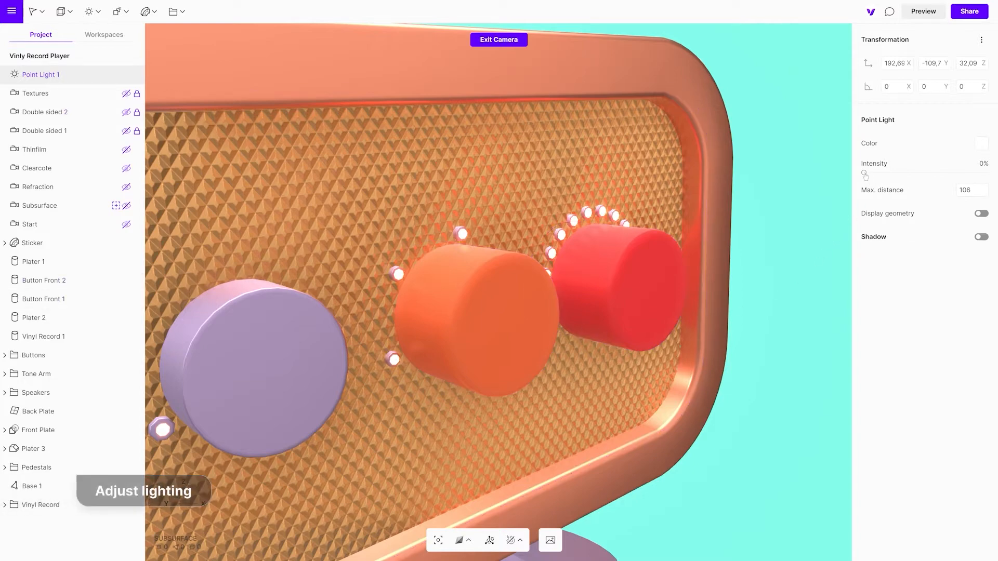
drag(866, 175, 879, 175)
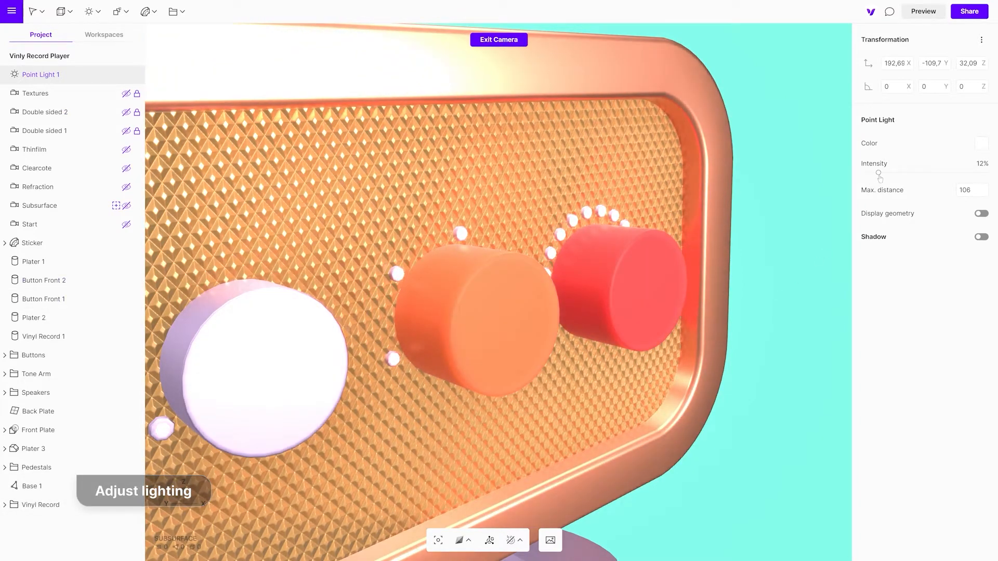
drag(880, 174, 893, 174)
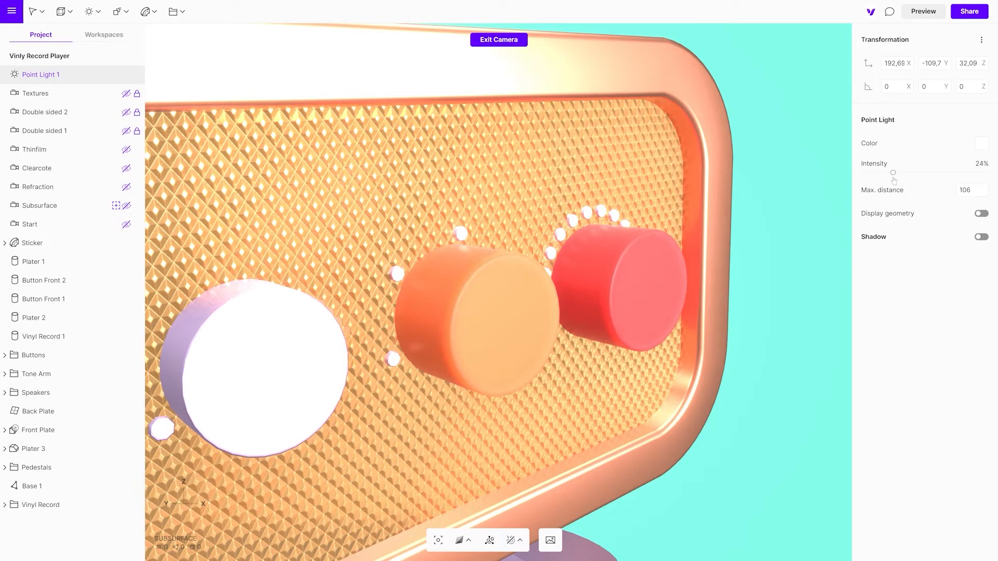
drag(893, 173, 871, 173)
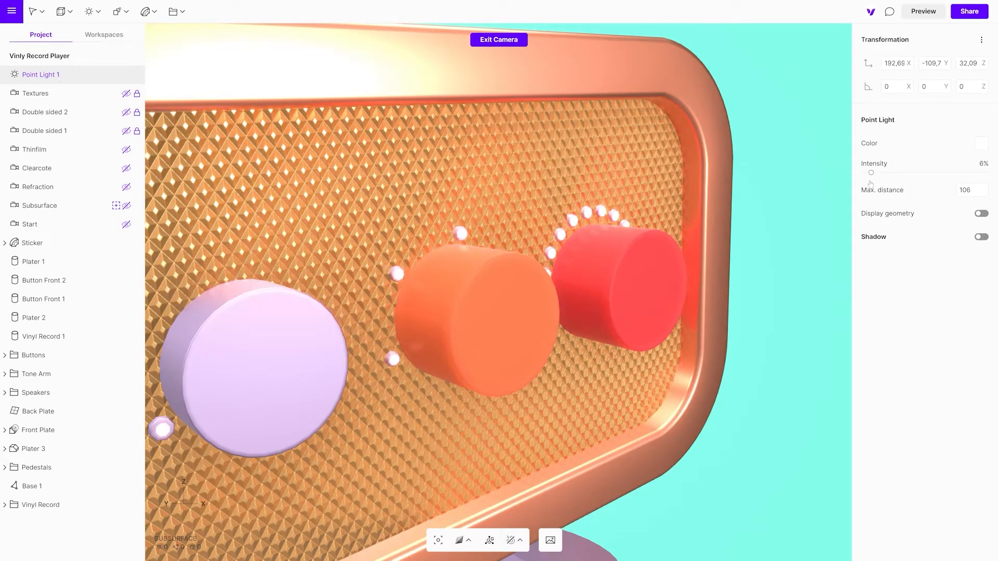
drag(871, 172, 864, 173)
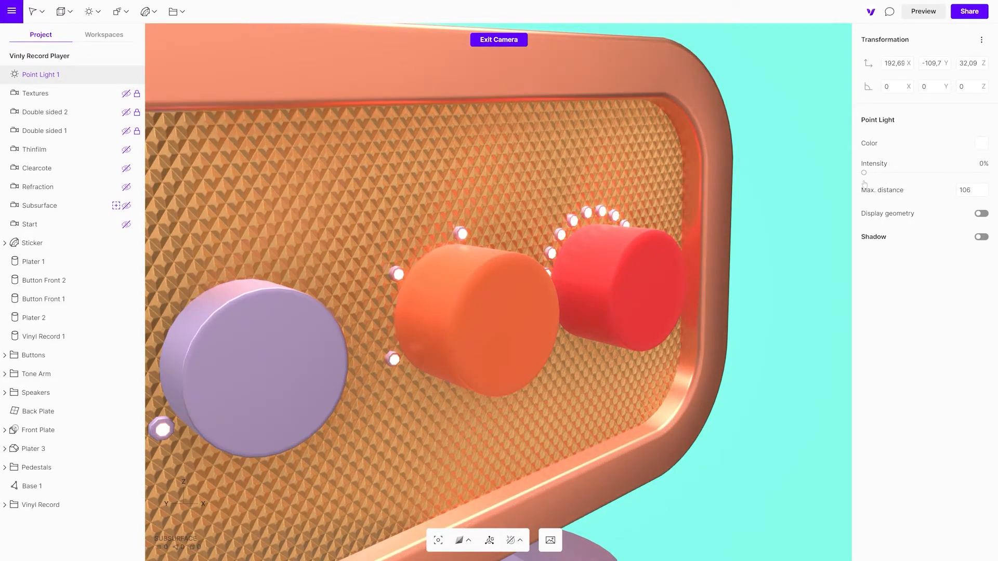
click(663, 318)
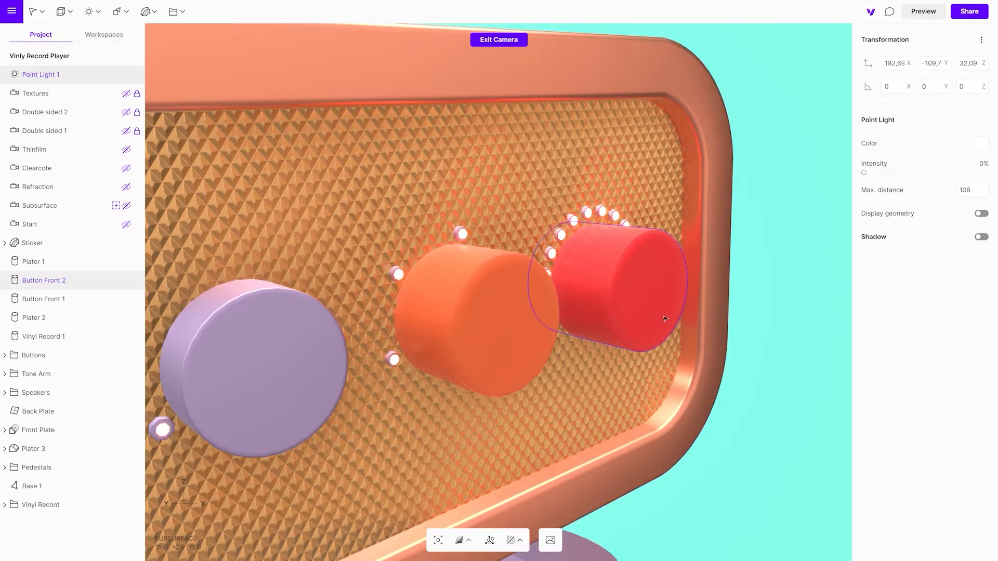
- Raise Button Front 2's subsurface Radius from 0 to 4,5 and deselect to check the result
click(44, 281)
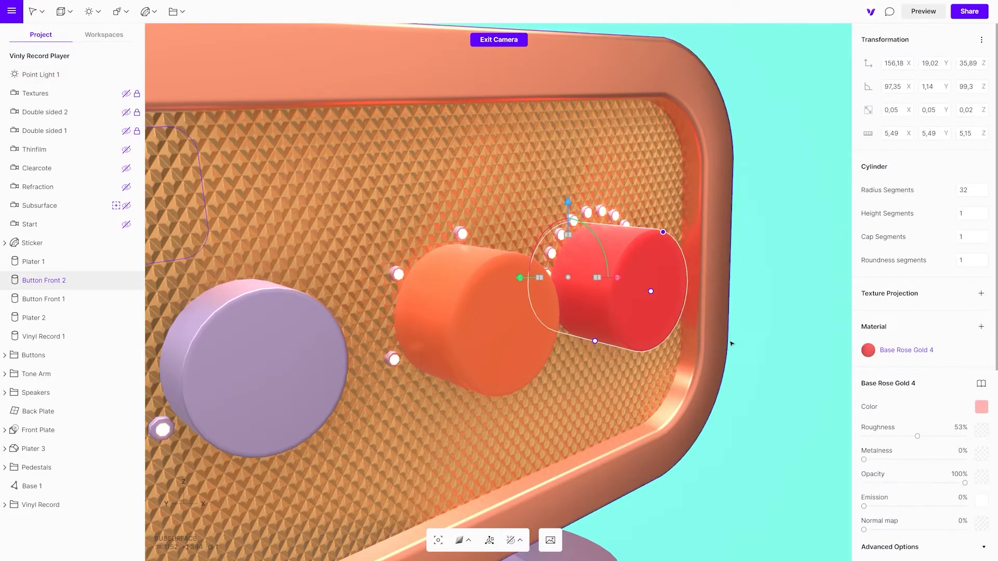
scroll(down, 3)
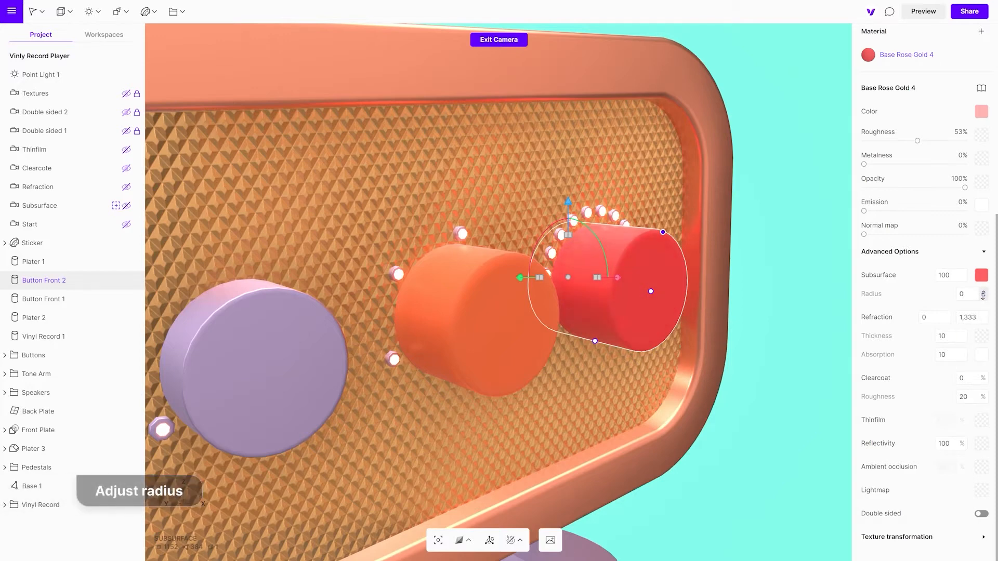
drag(954, 293, 954, 287)
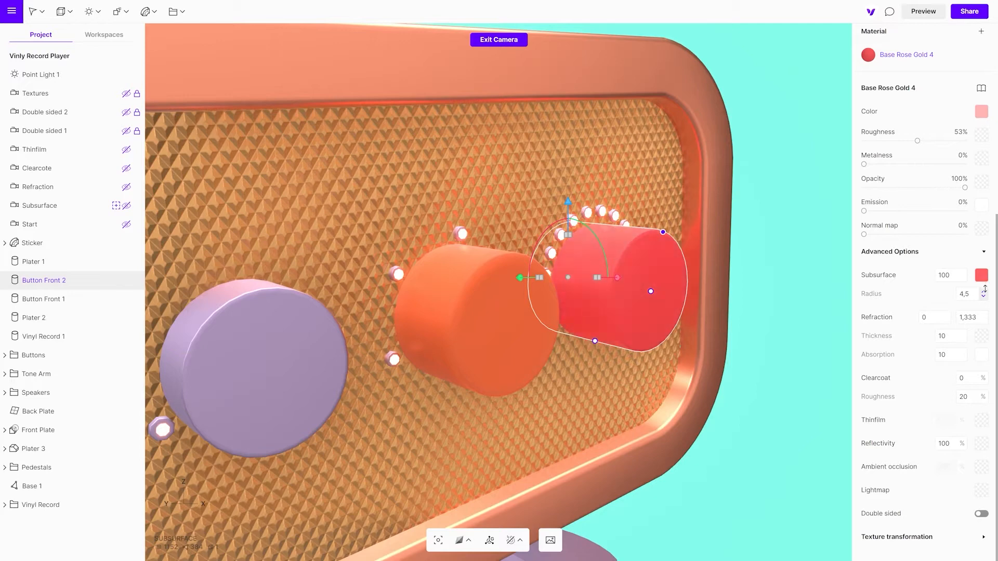
click(986, 290)
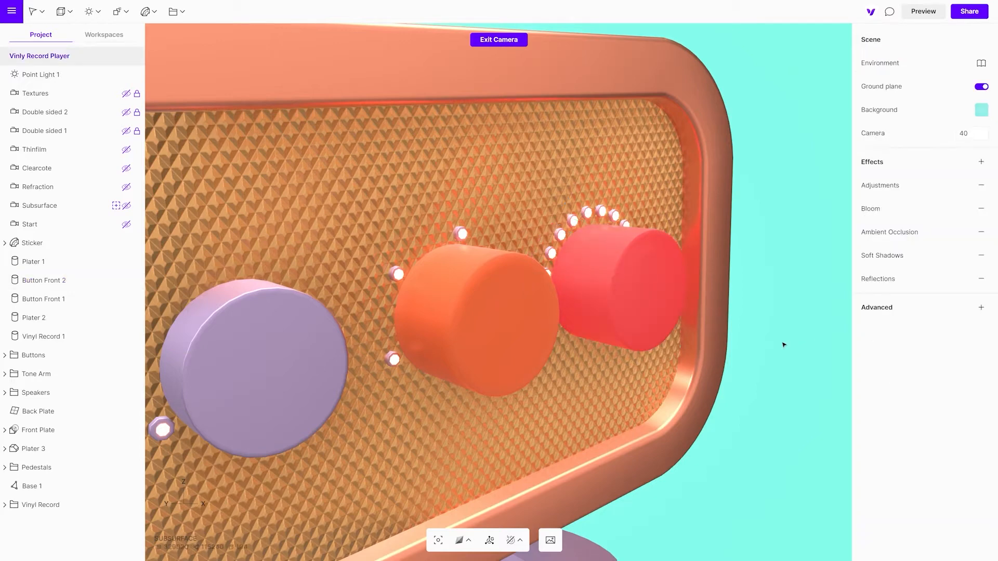
- Jump to the Refraction view and adjust Plater 1's refraction amount and index
click(38, 187)
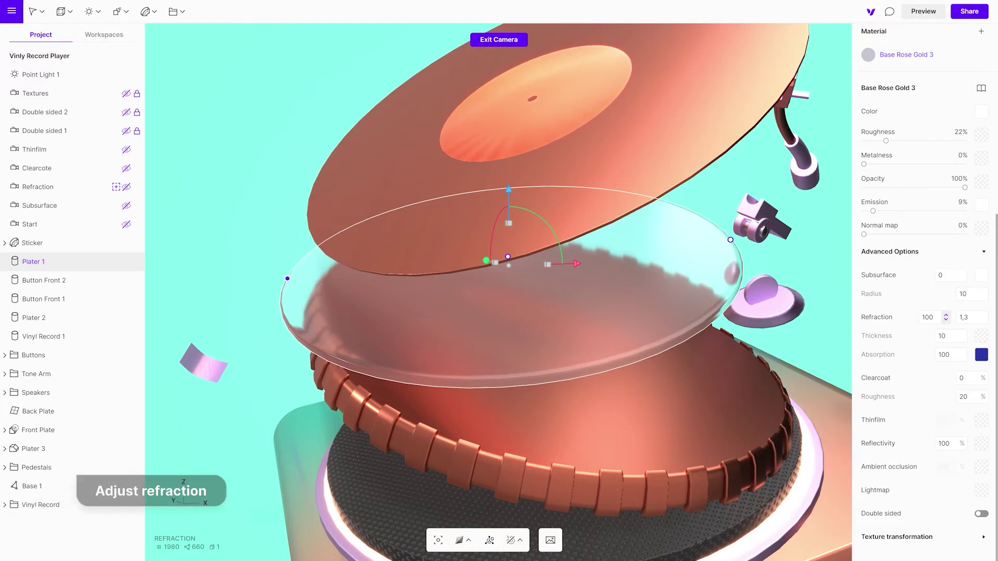
drag(926, 317, 926, 330)
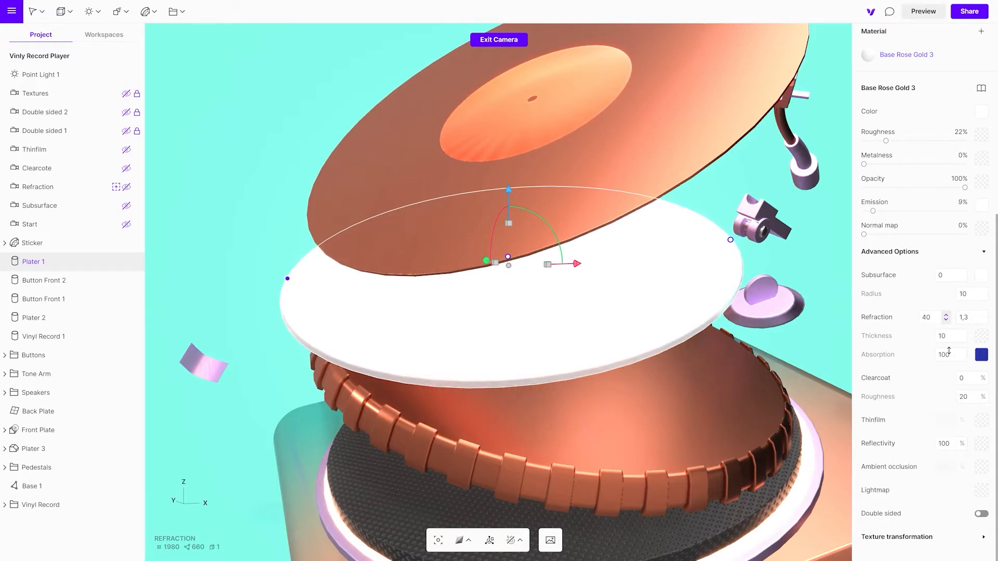
click(946, 314)
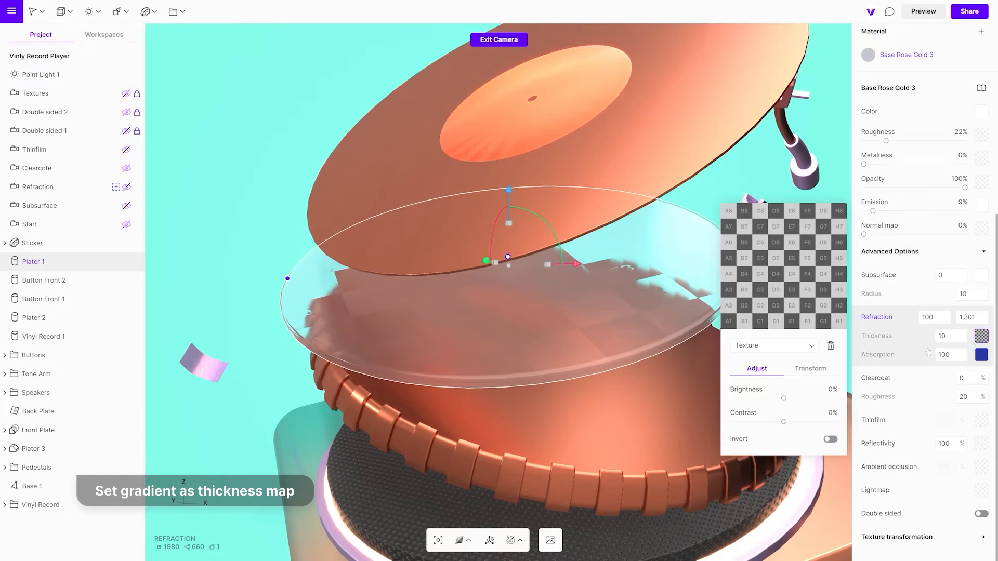
- Make the platter's thickness map a radial gradient, tune its spread and inspect it edge-on
click(773, 345)
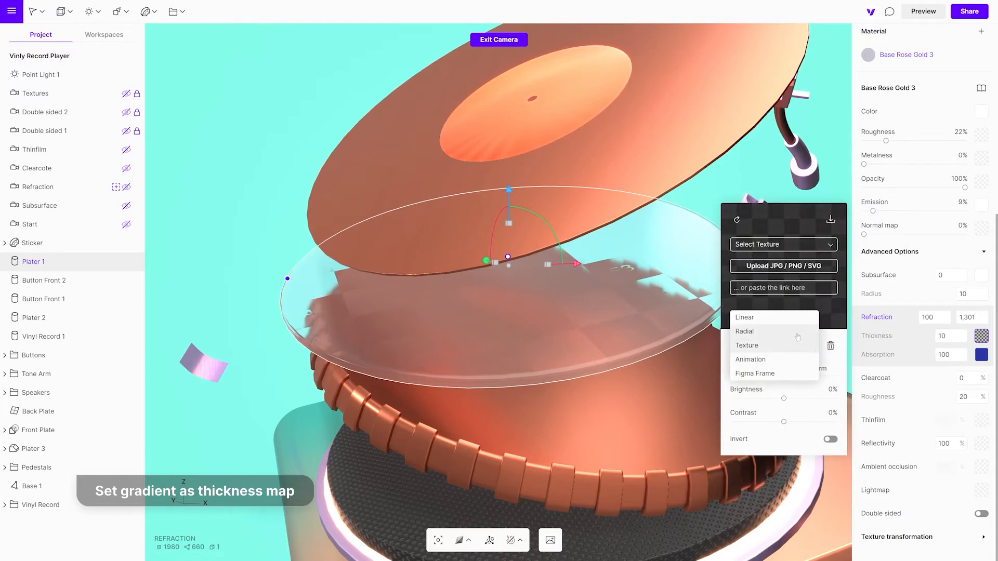
click(744, 332)
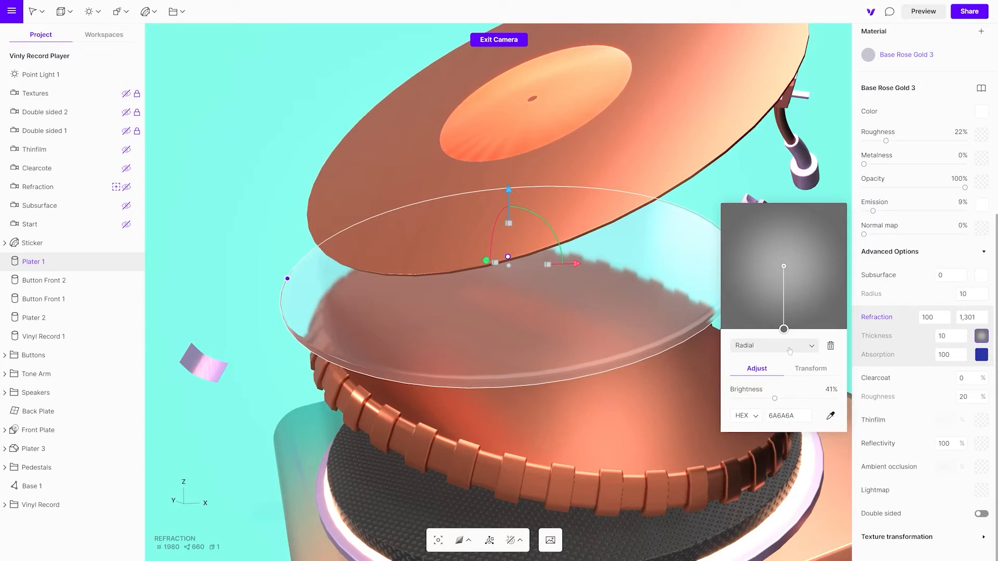
drag(774, 398, 733, 398)
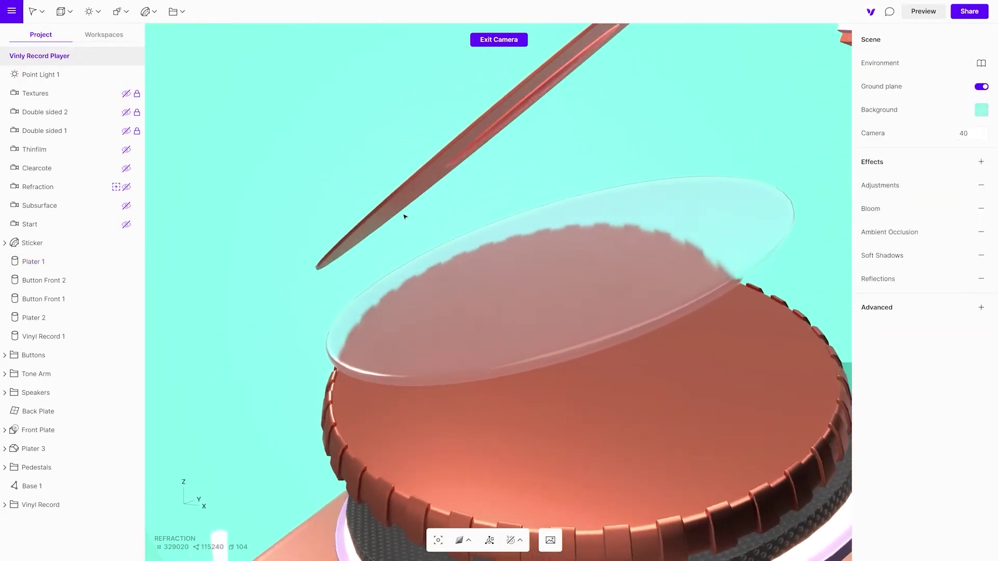
drag(404, 216, 562, 225)
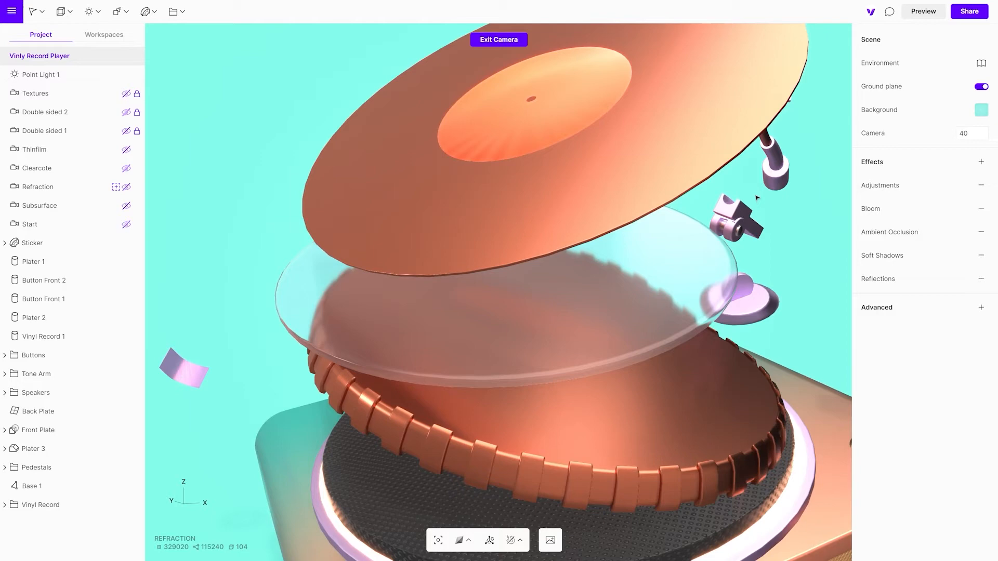
- Tint Plater 1's refraction absorption purple at a hue of about 291°
click(33, 262)
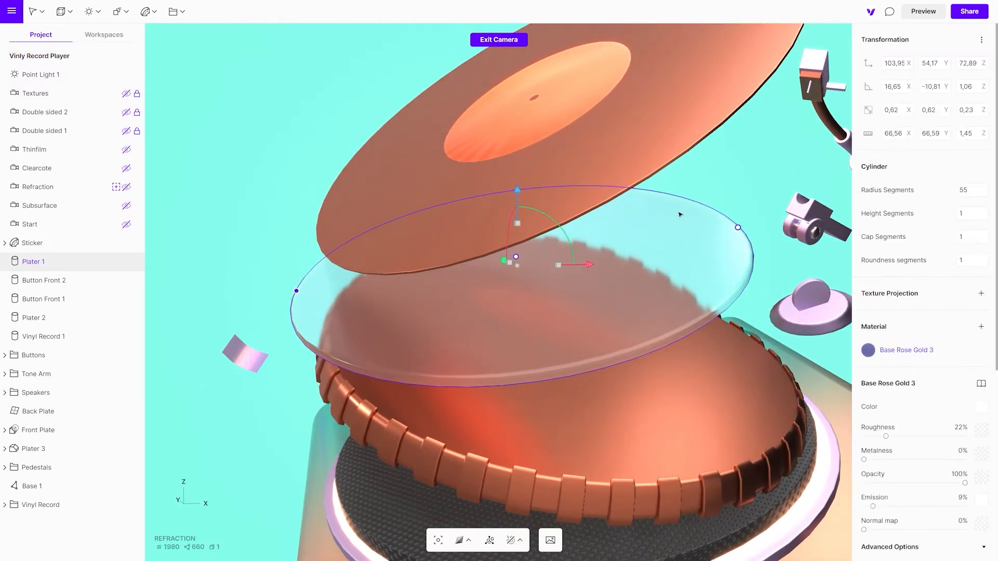
scroll(down, 3)
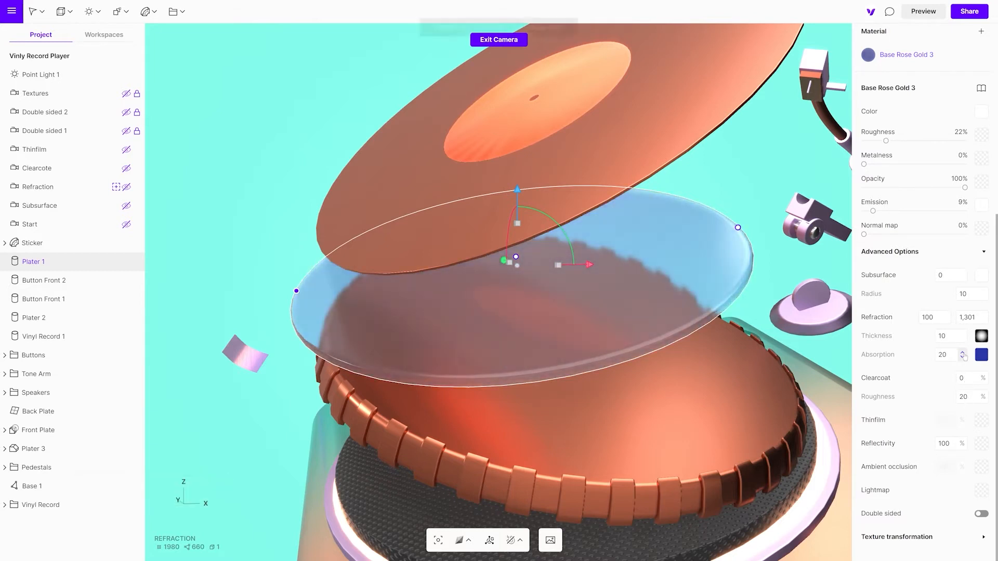
click(981, 355)
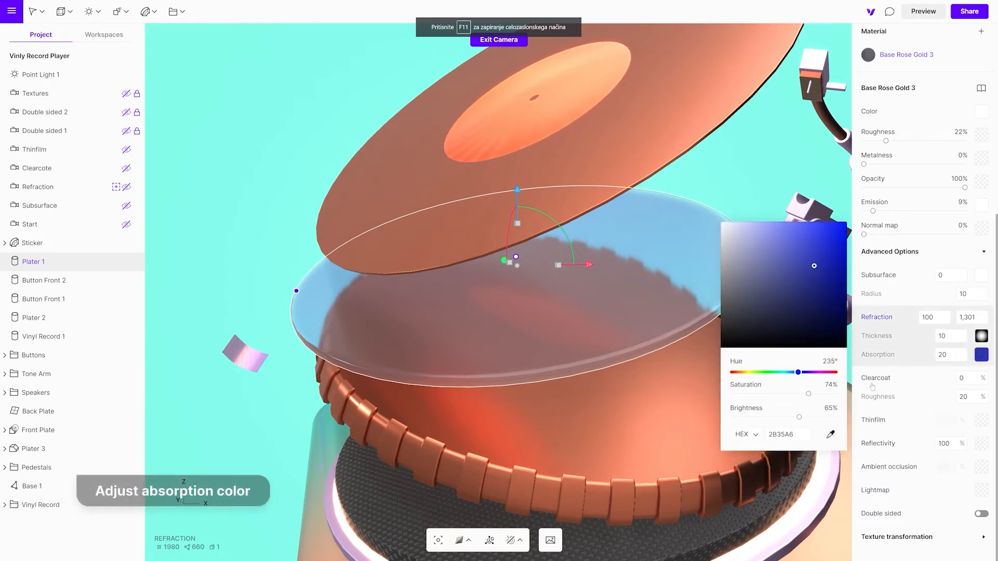
drag(795, 372, 762, 372)
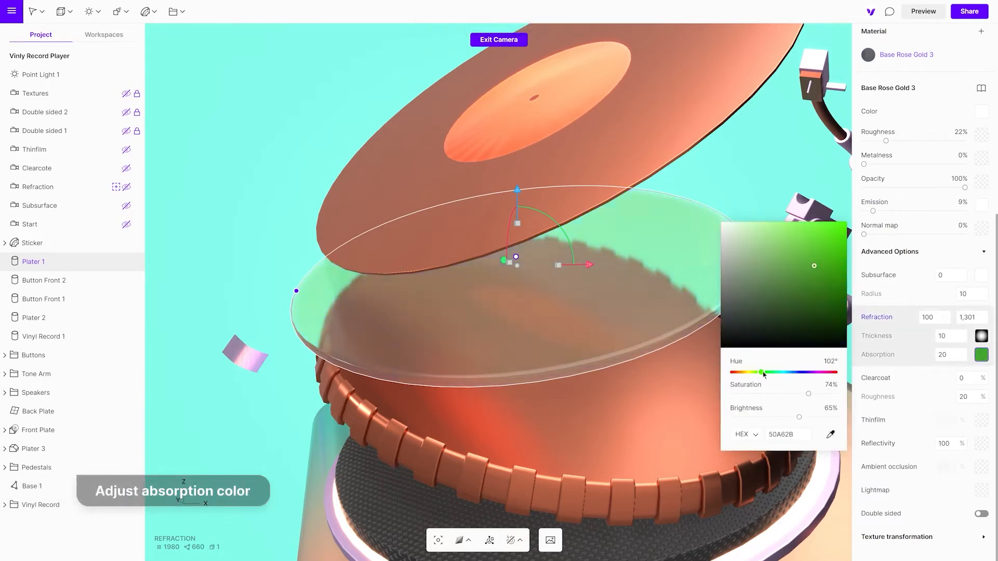
drag(762, 372, 741, 372)
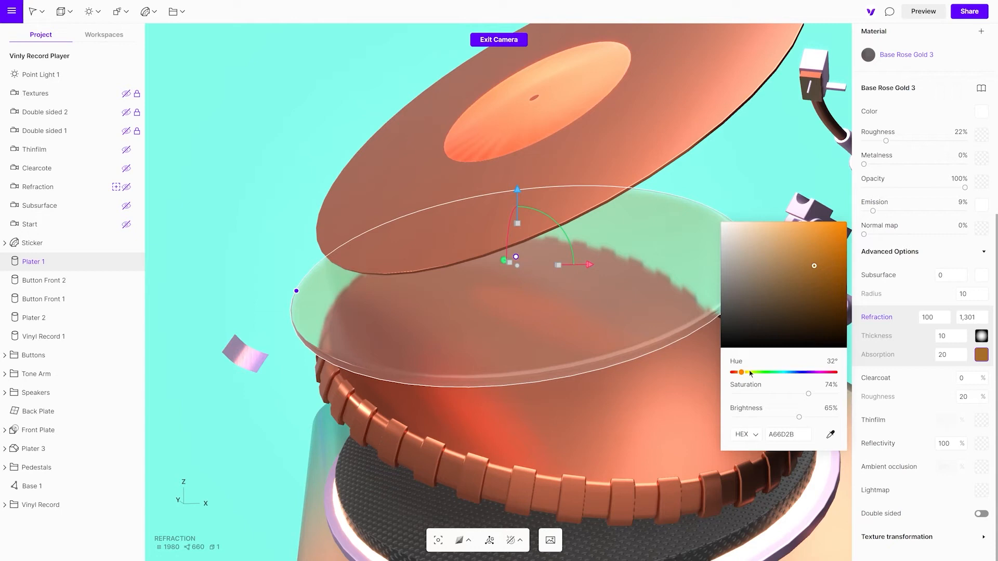
drag(741, 372, 818, 372)
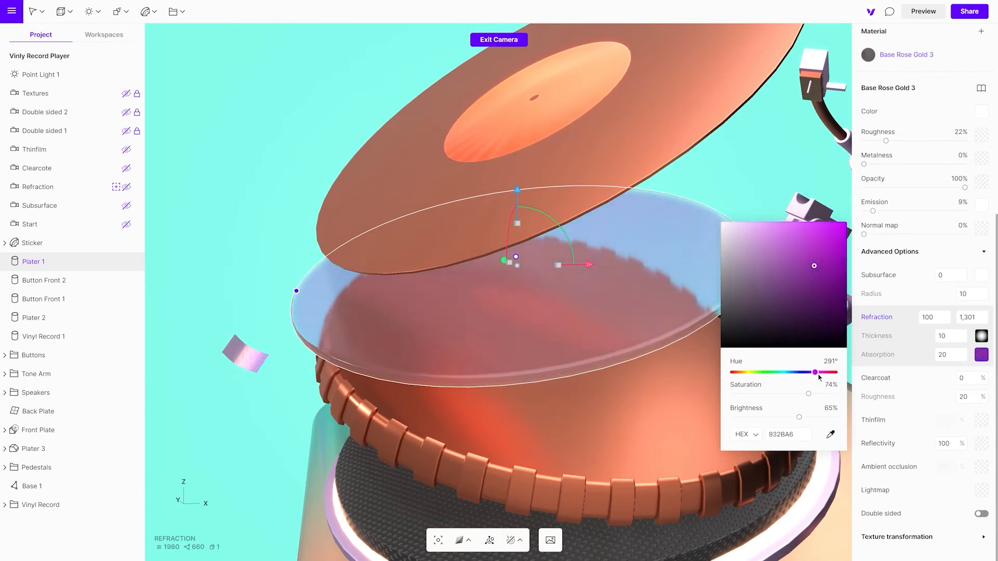
mouse_move(246, 293)
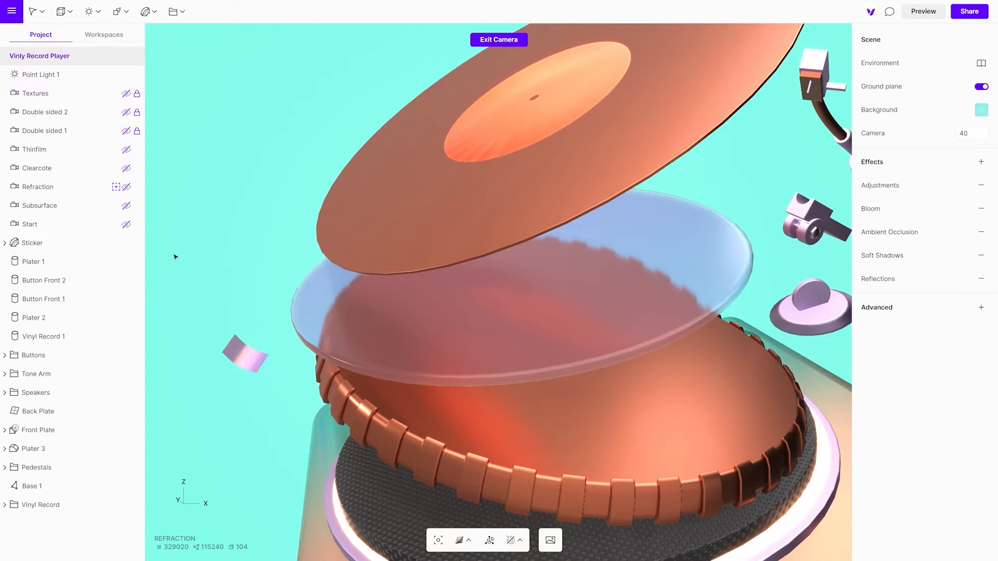
mouse_move(117, 169)
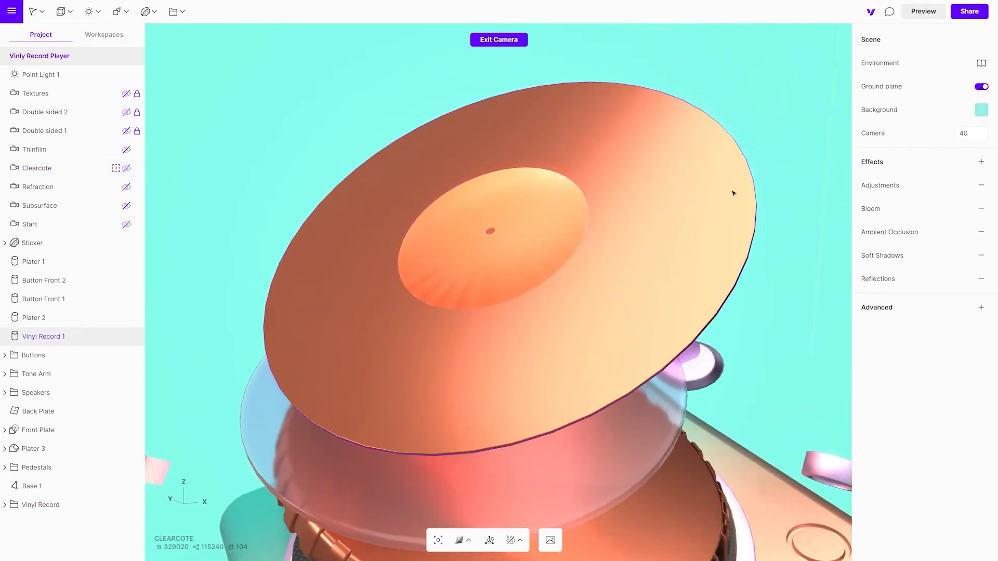
- Select Vinyl Record 1 and raise its Clearcoat under Advanced Options for a glossy sheen
click(44, 337)
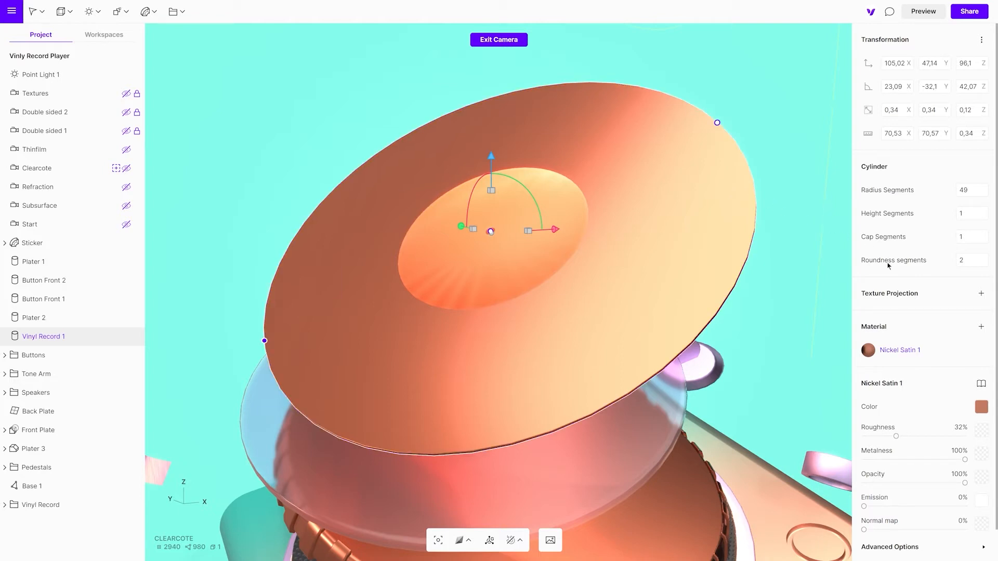
scroll(down, 3)
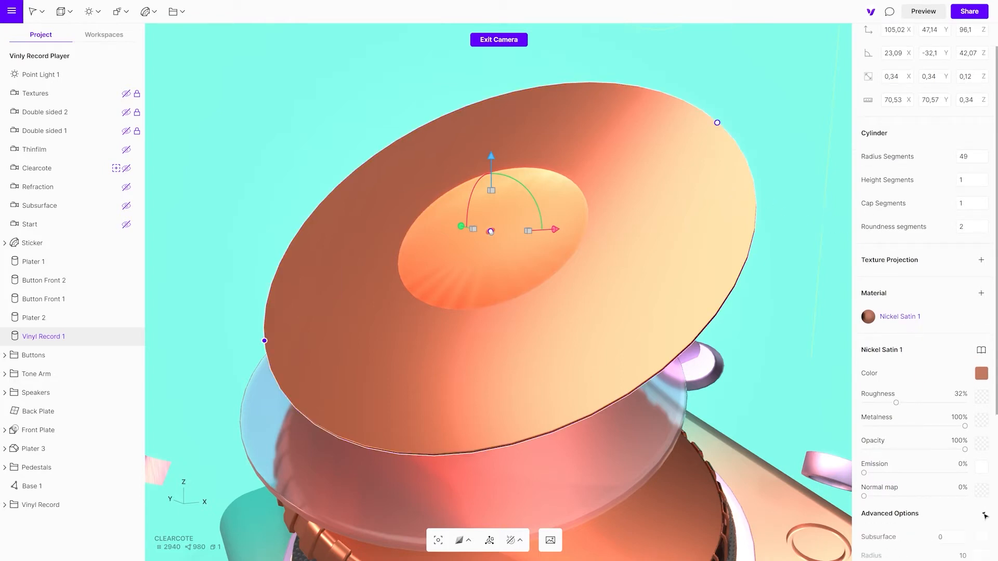
click(982, 515)
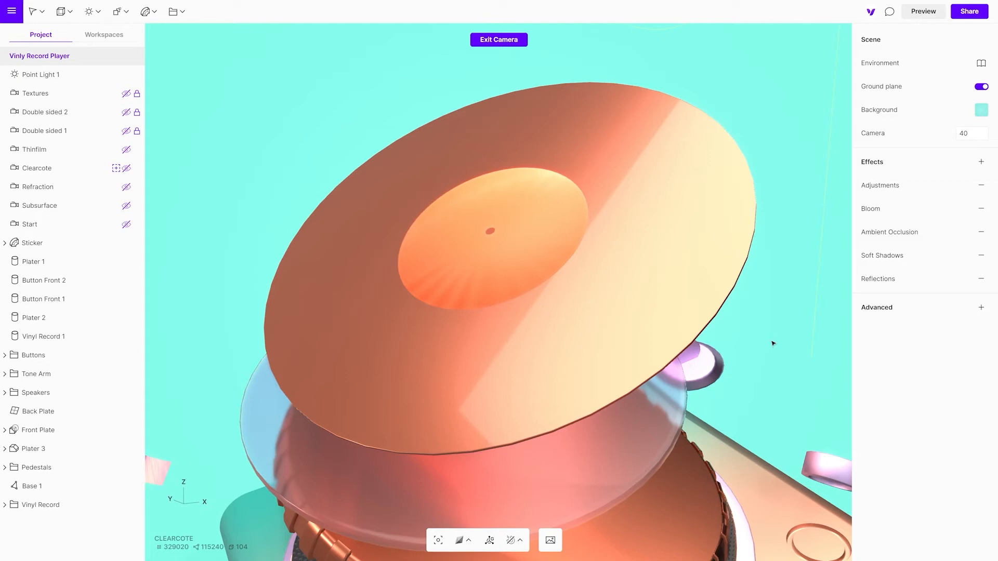
mouse_move(728, 353)
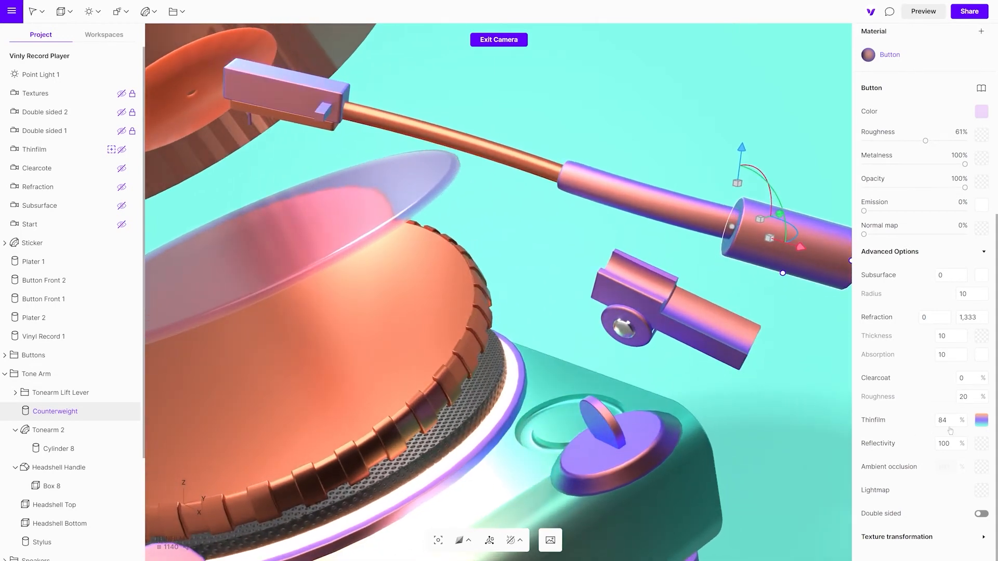
- Set the counterweight's Thinfilm gradient stops to green, pink and cyan and inspect the tone arm
click(979, 420)
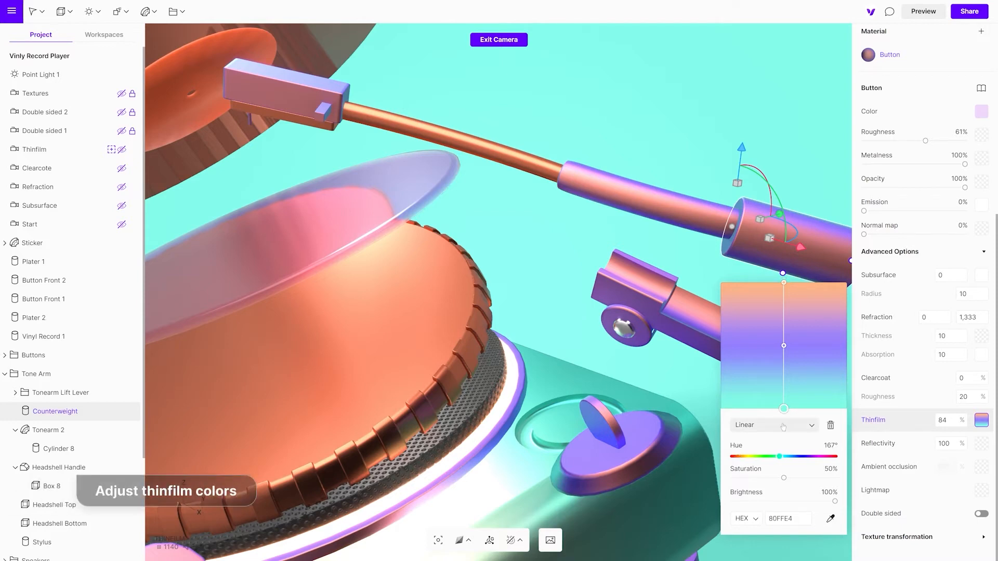
drag(795, 456, 767, 456)
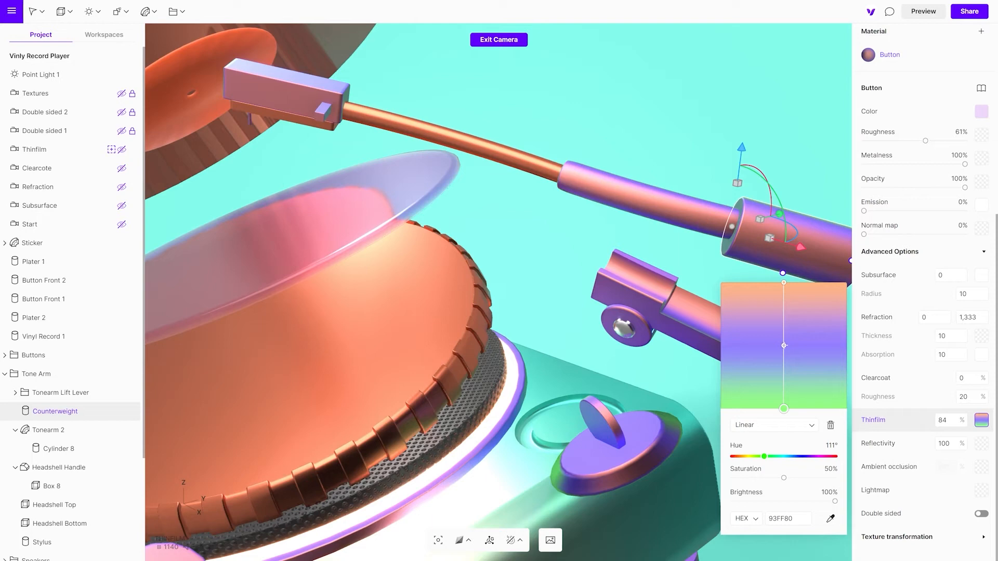
drag(763, 456, 804, 456)
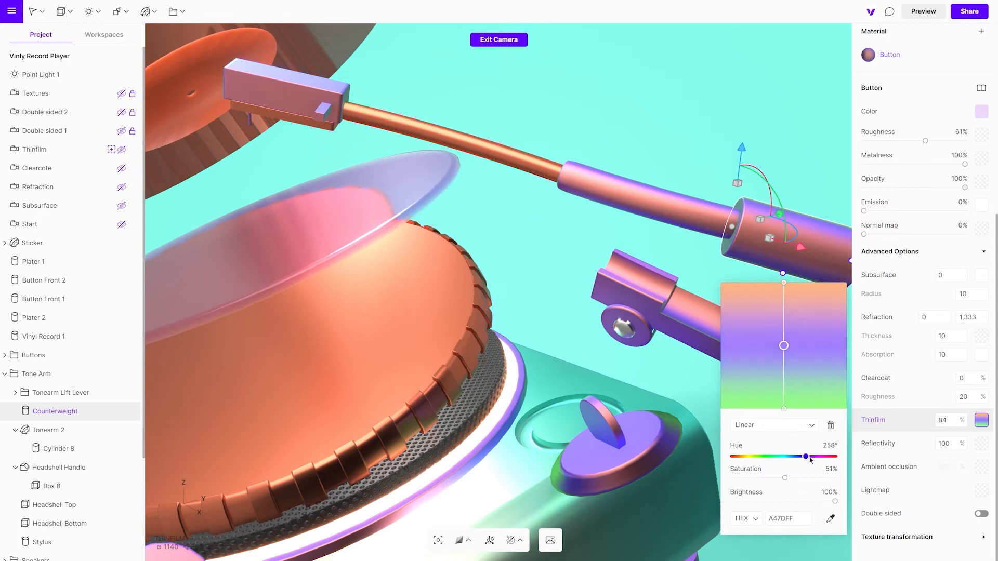
drag(804, 456, 817, 456)
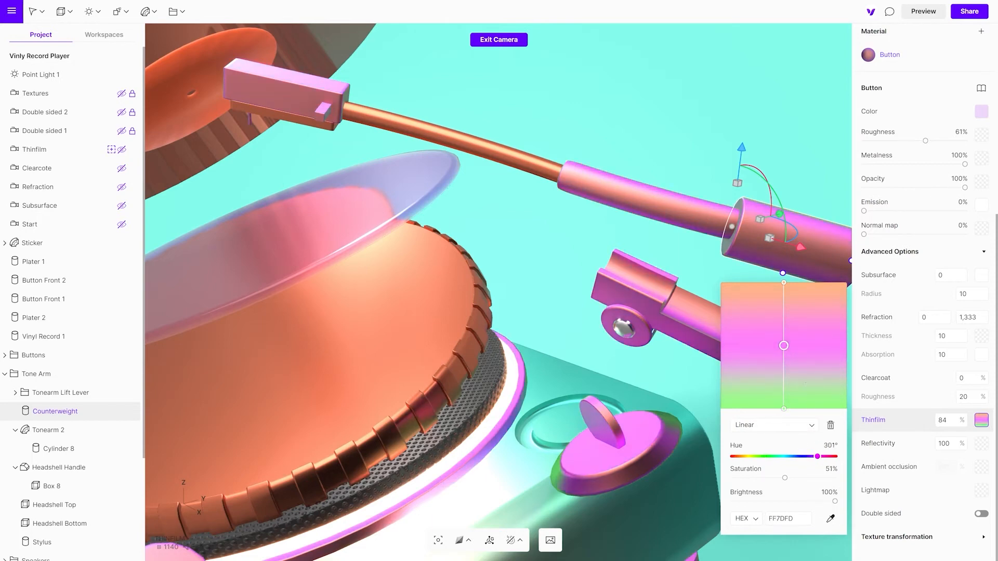
drag(817, 456, 739, 456)
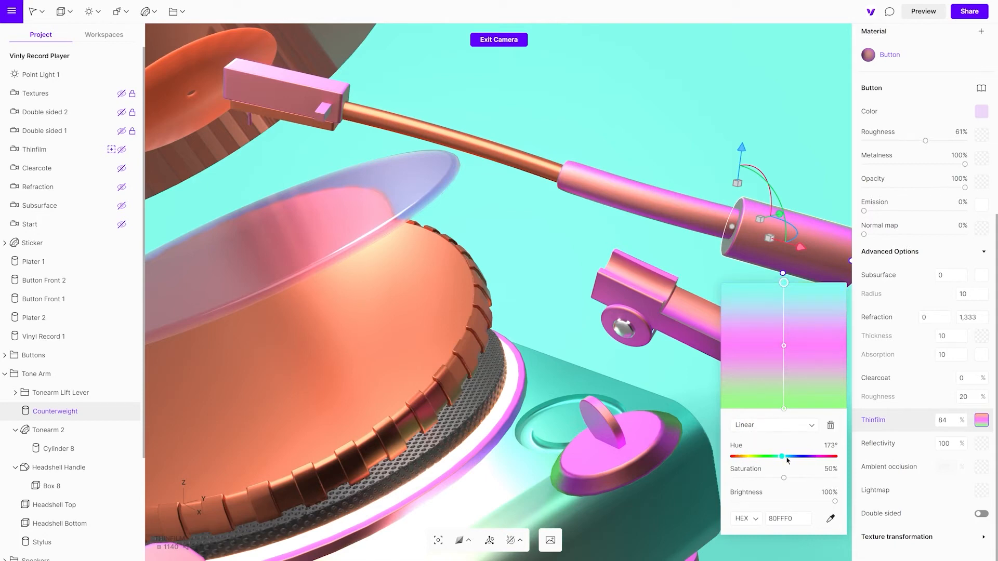
drag(782, 456, 792, 456)
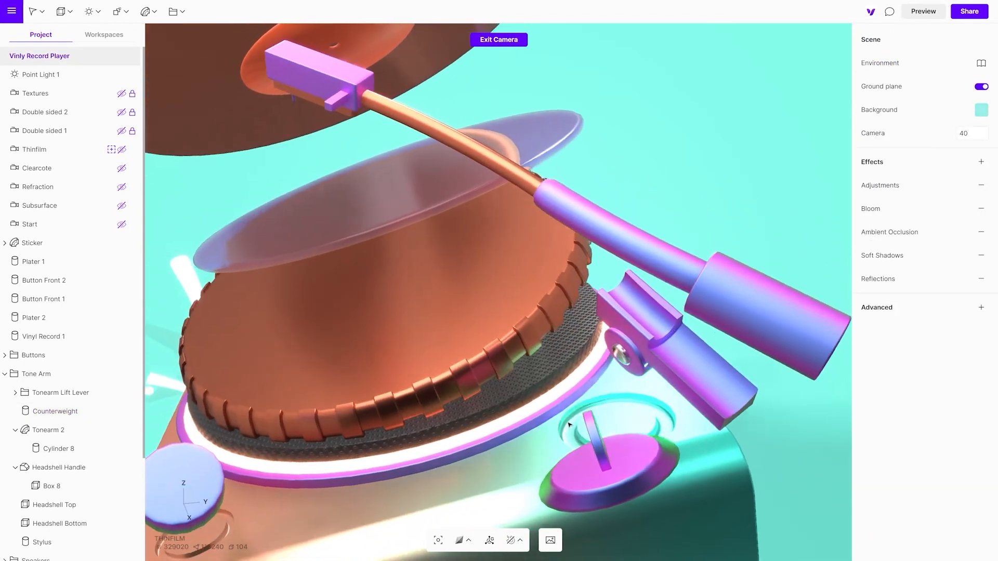
drag(567, 426, 660, 398)
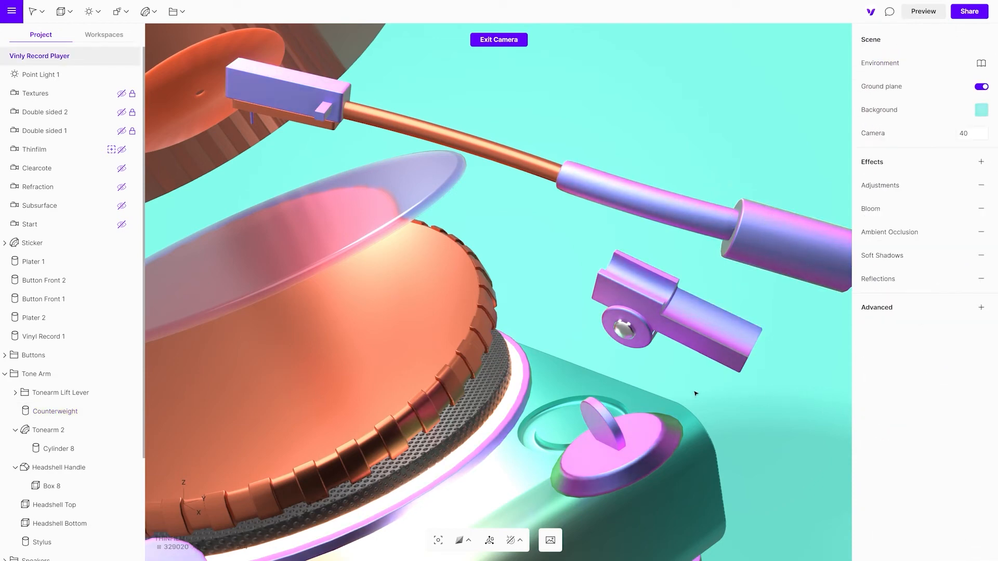
- Return to the Refraction view, select Plater 1 and scroll to its Advanced Options reflectivity
click(38, 187)
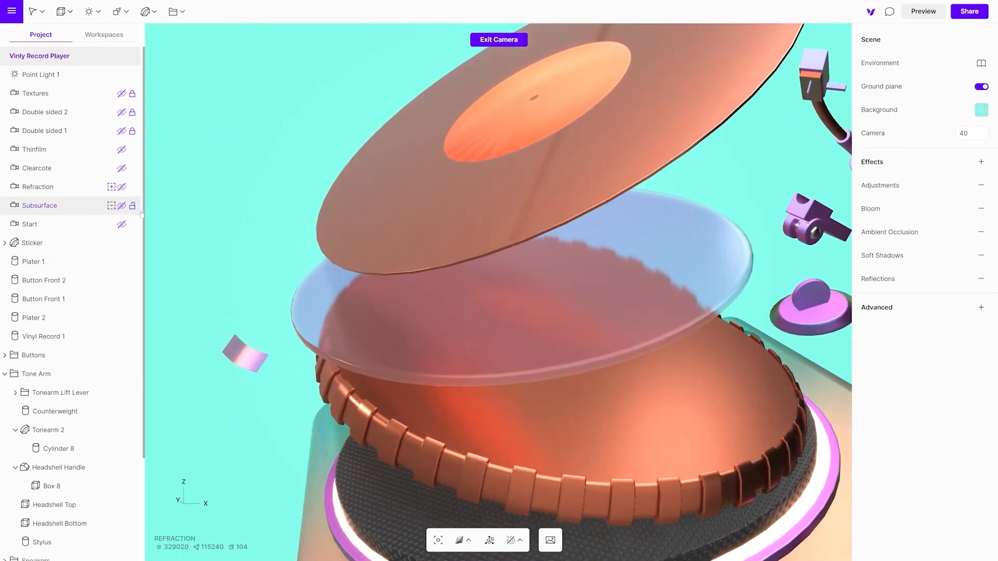
click(34, 262)
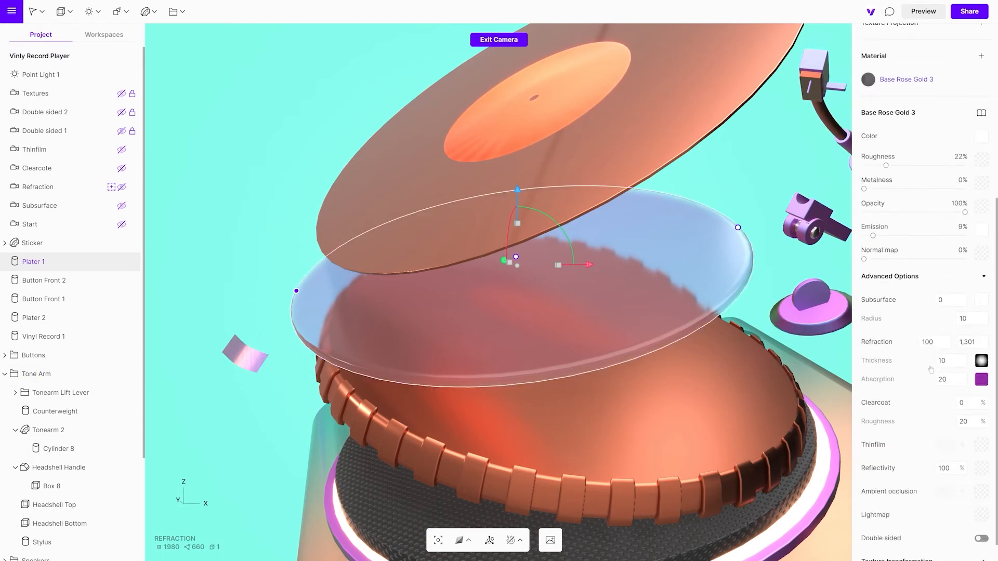
scroll(down, 3)
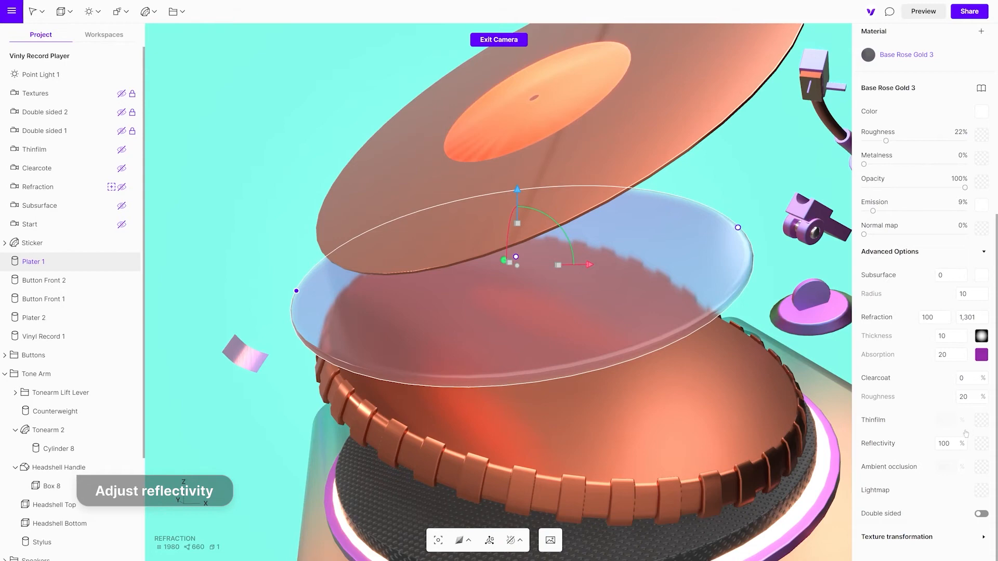
mouse_move(962, 442)
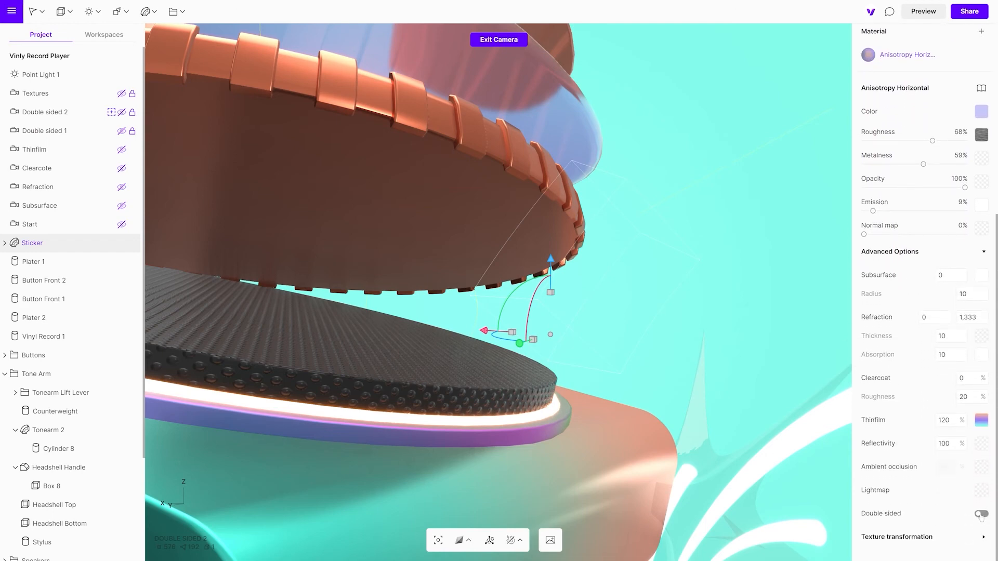
- Enable Double sided on the Sticker material and jump to the Textures camera view
click(977, 514)
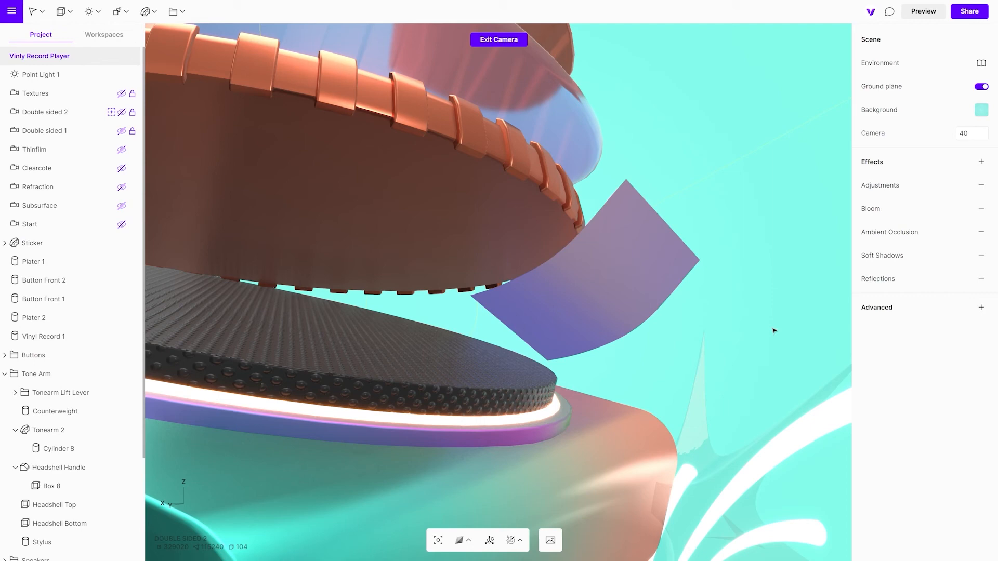
click(34, 318)
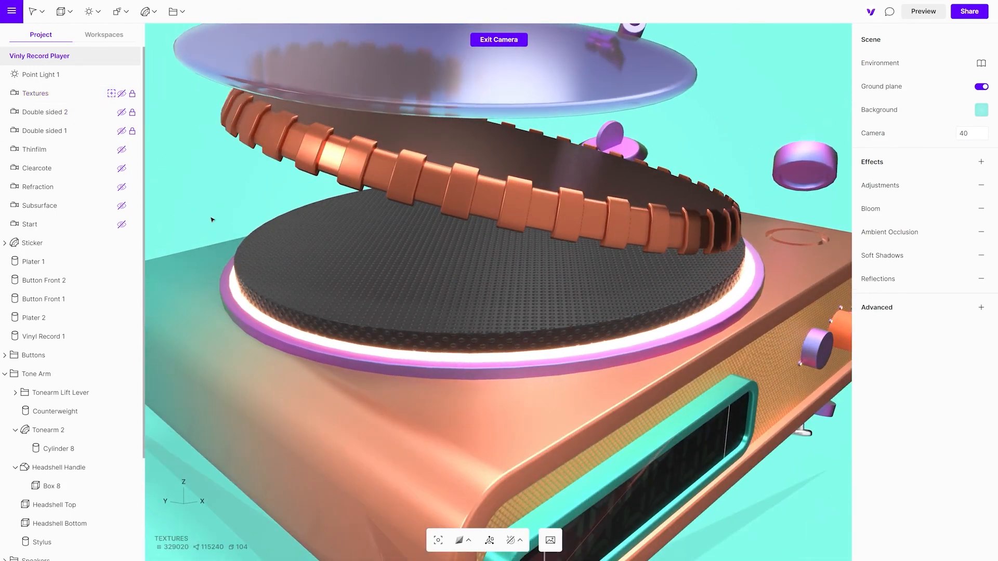
- Retile Plater 2's texture to 5 by 7, offset 1.56/0.46 and 60° rotation
click(35, 319)
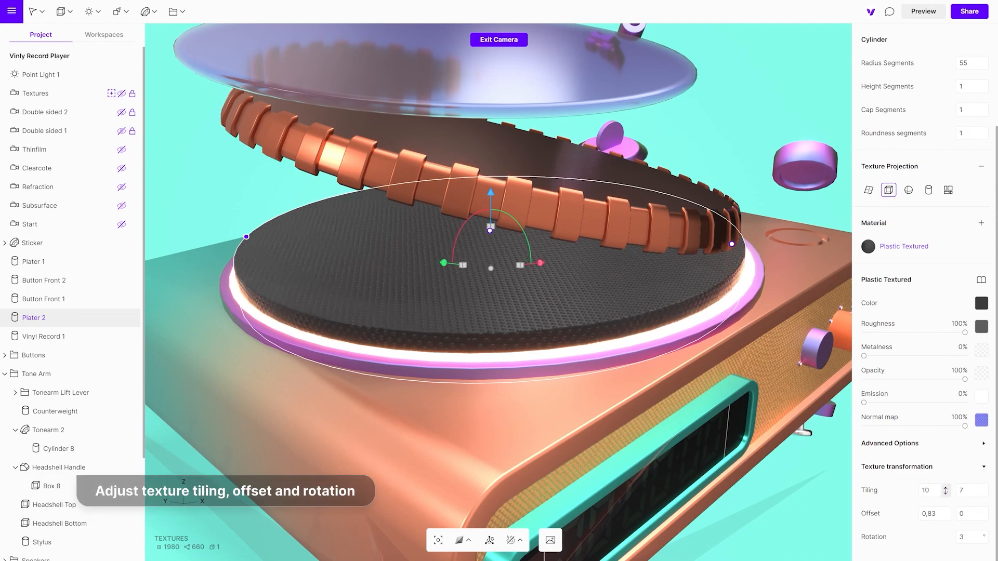
click(945, 505)
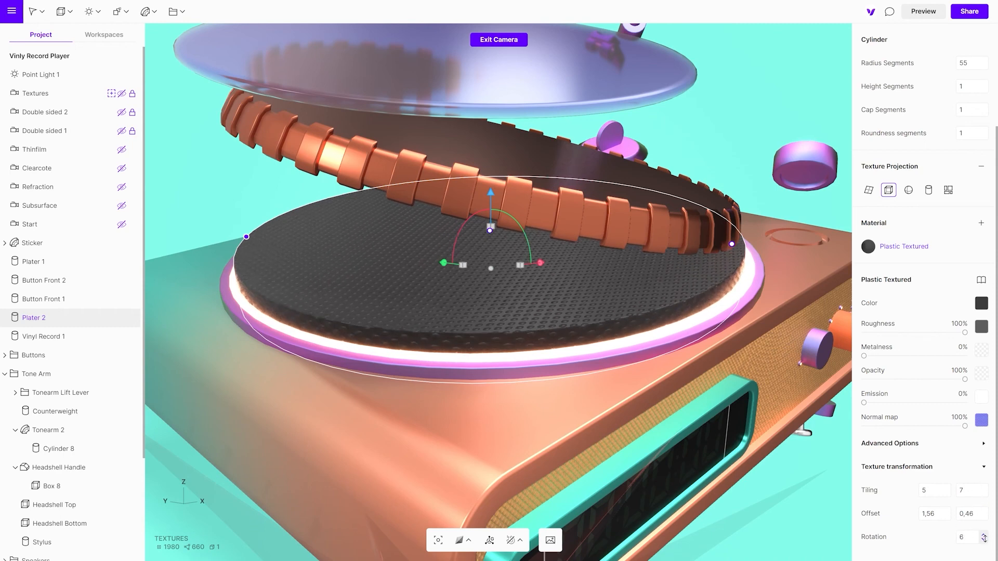
text(60)
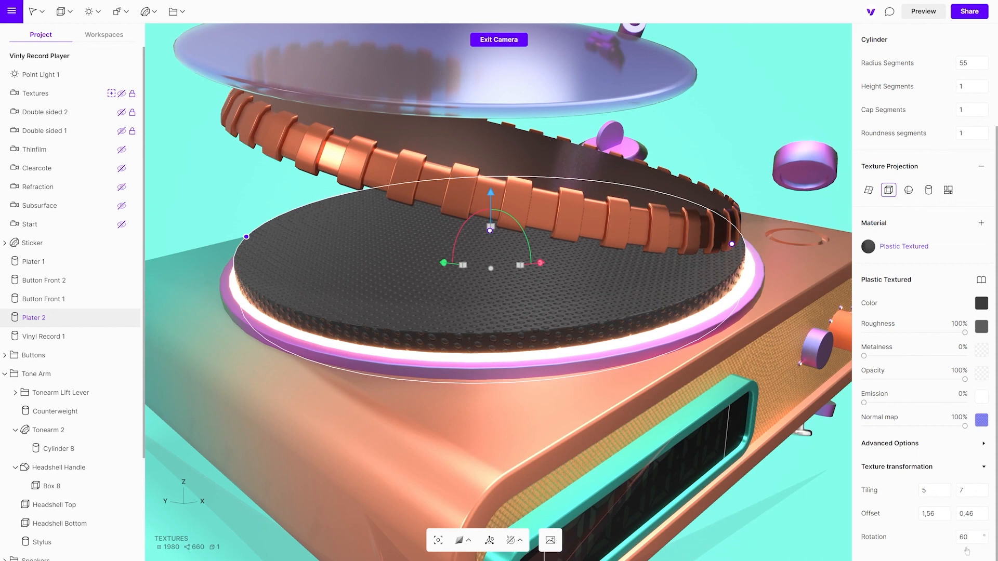
mouse_move(980, 246)
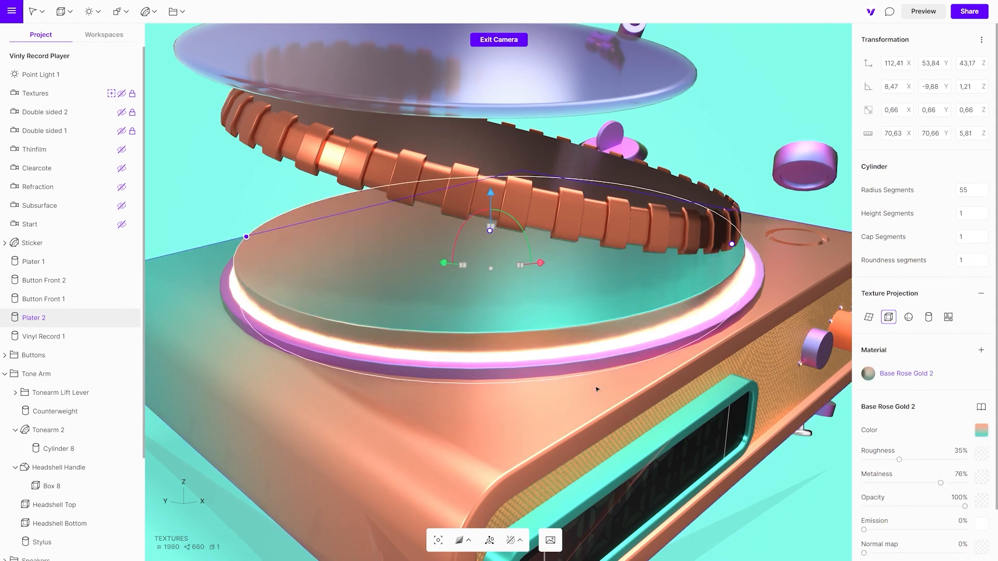
mouse_move(187, 271)
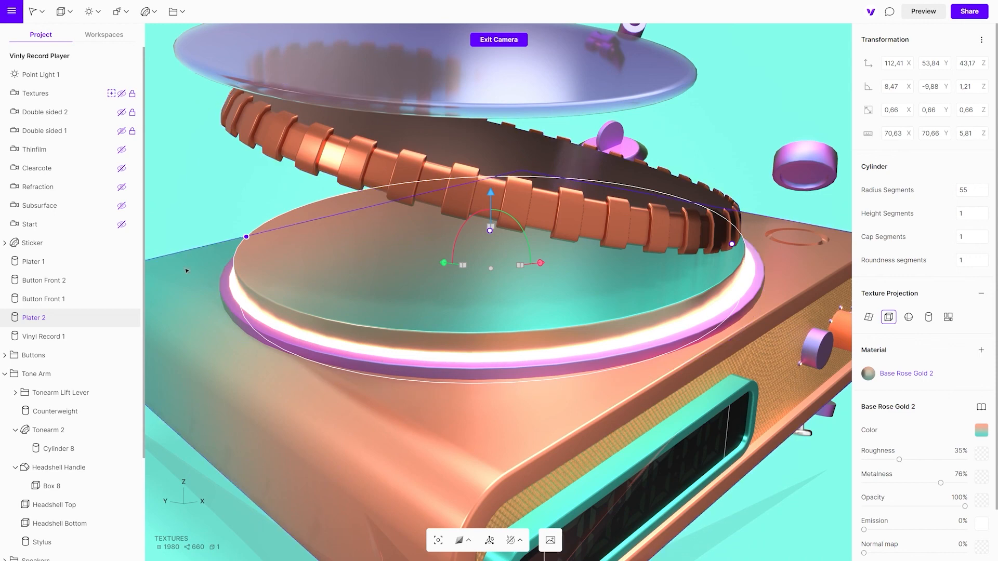